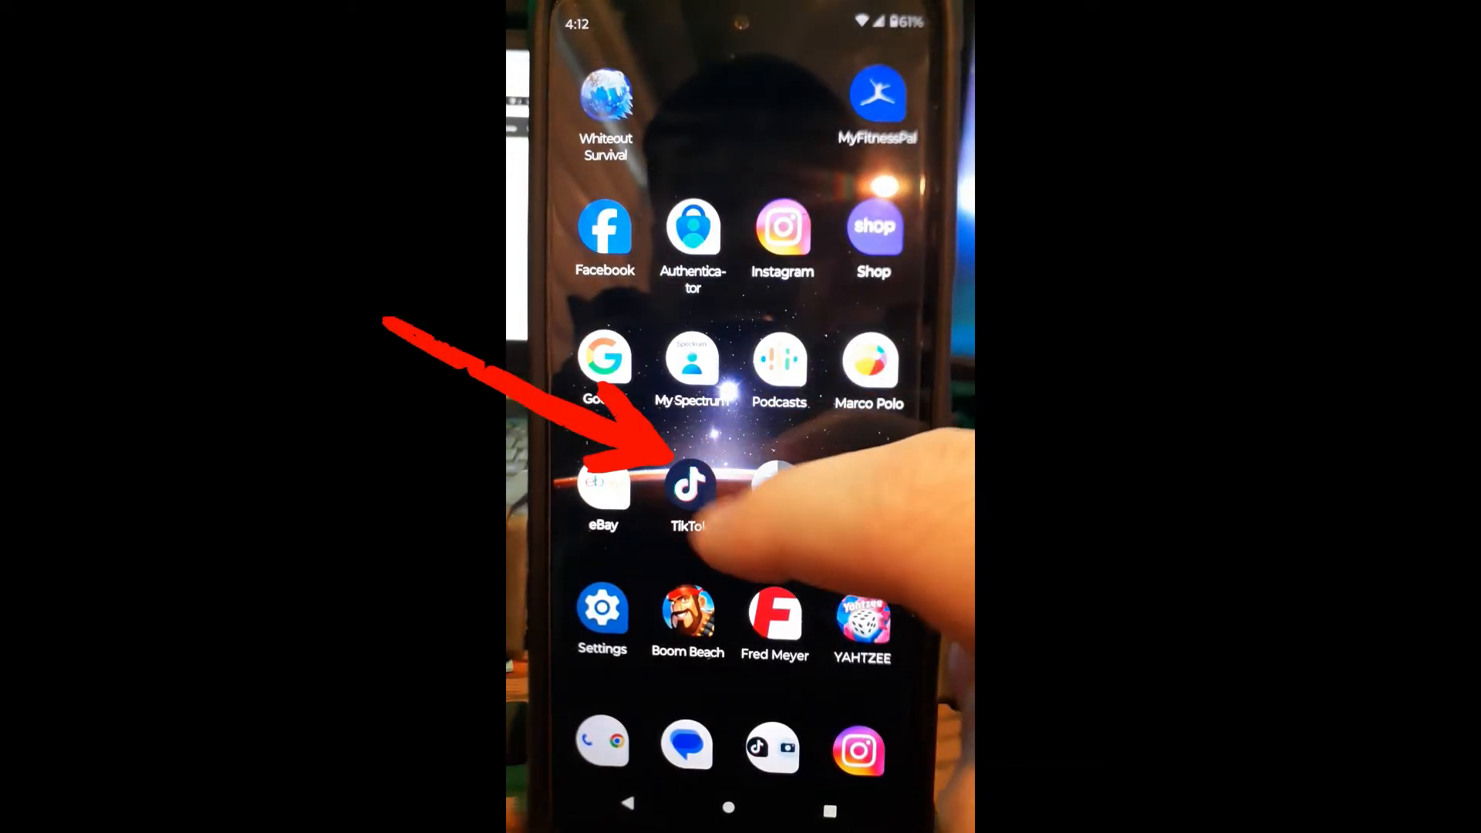
Launch TikTok from the home screen and land on your profile page.
click(689, 484)
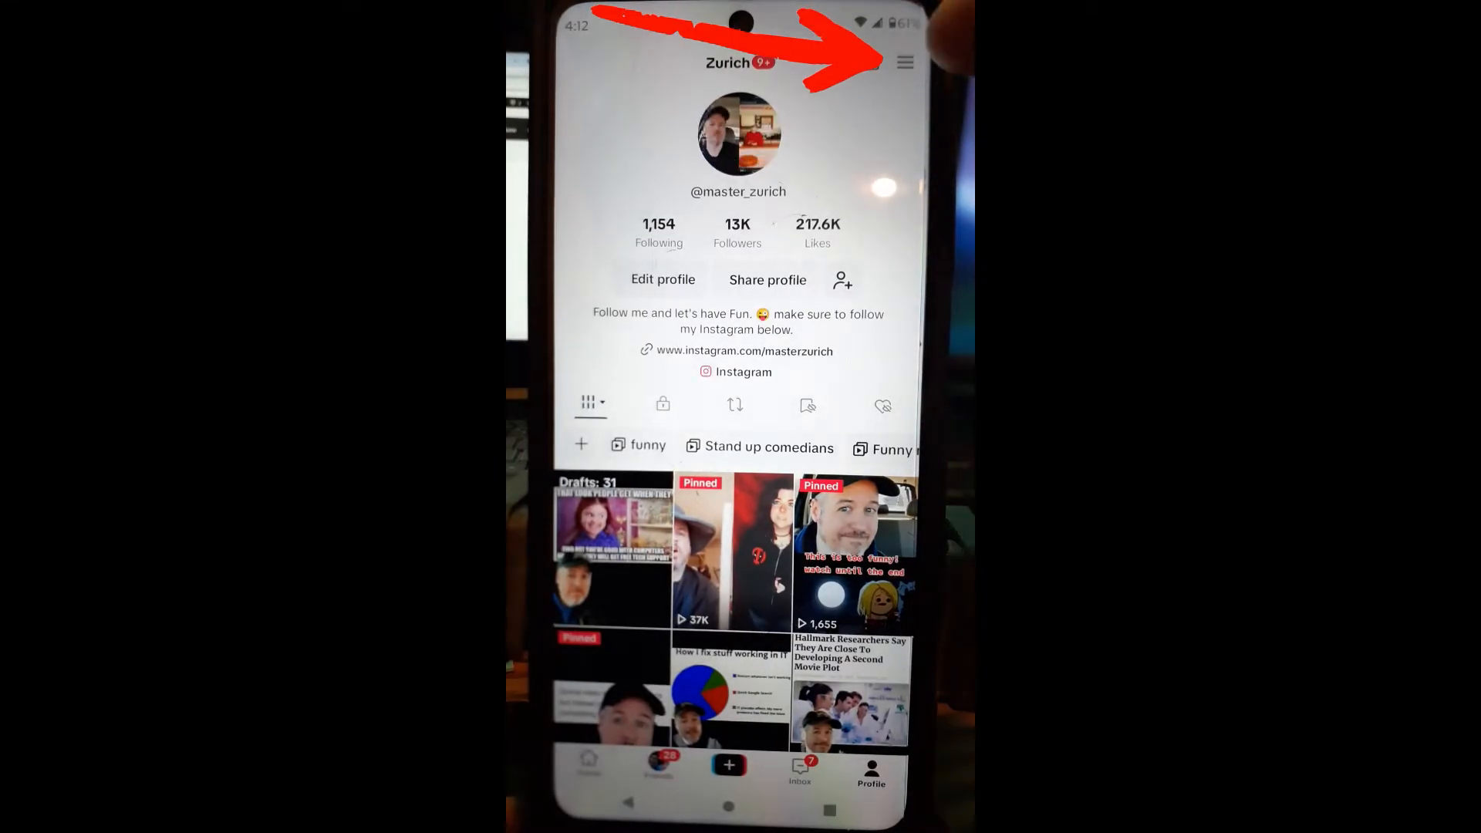
Go from the profile menu to the Settings and privacy page.
click(903, 61)
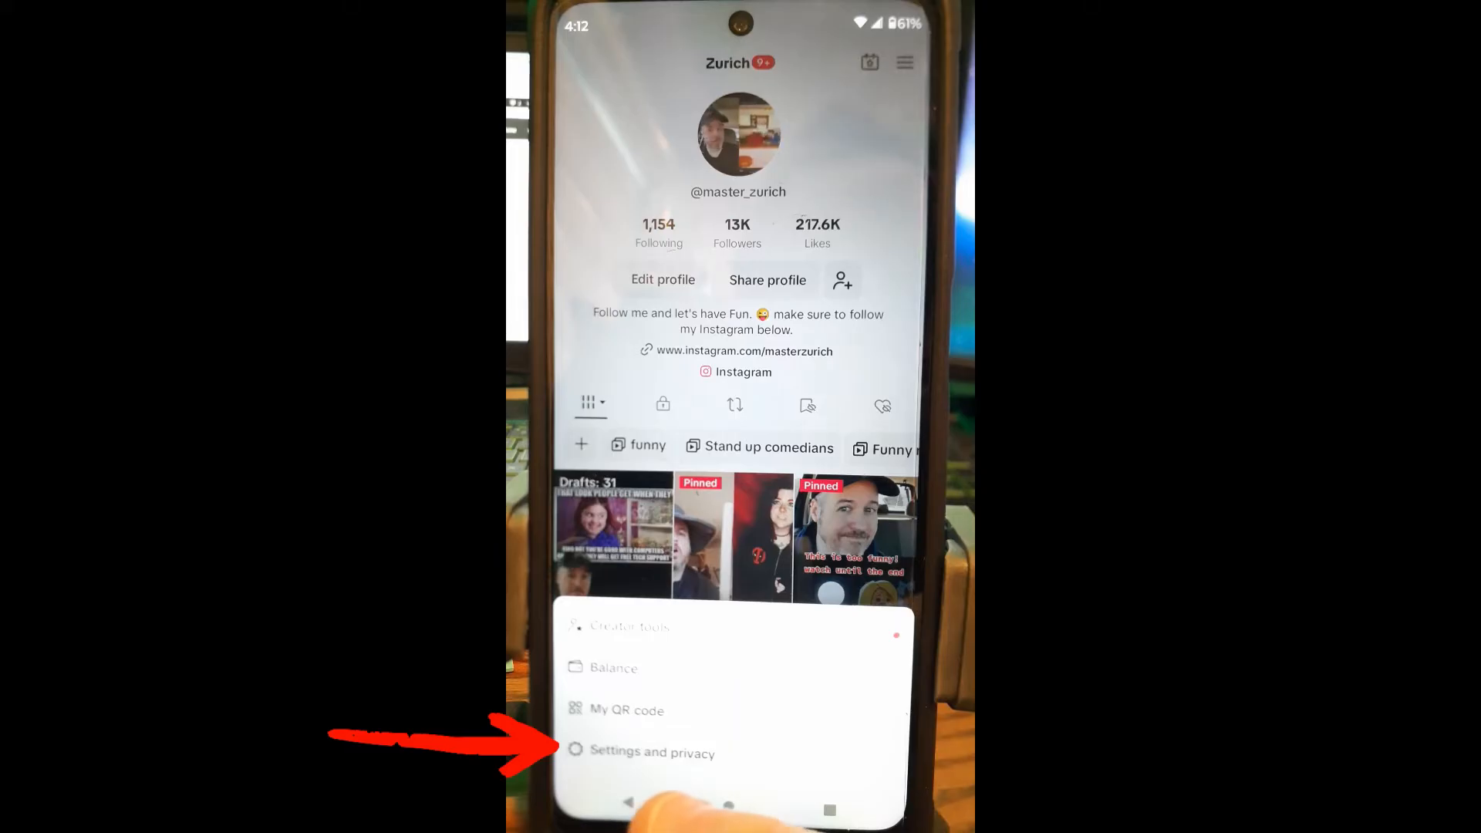
click(651, 752)
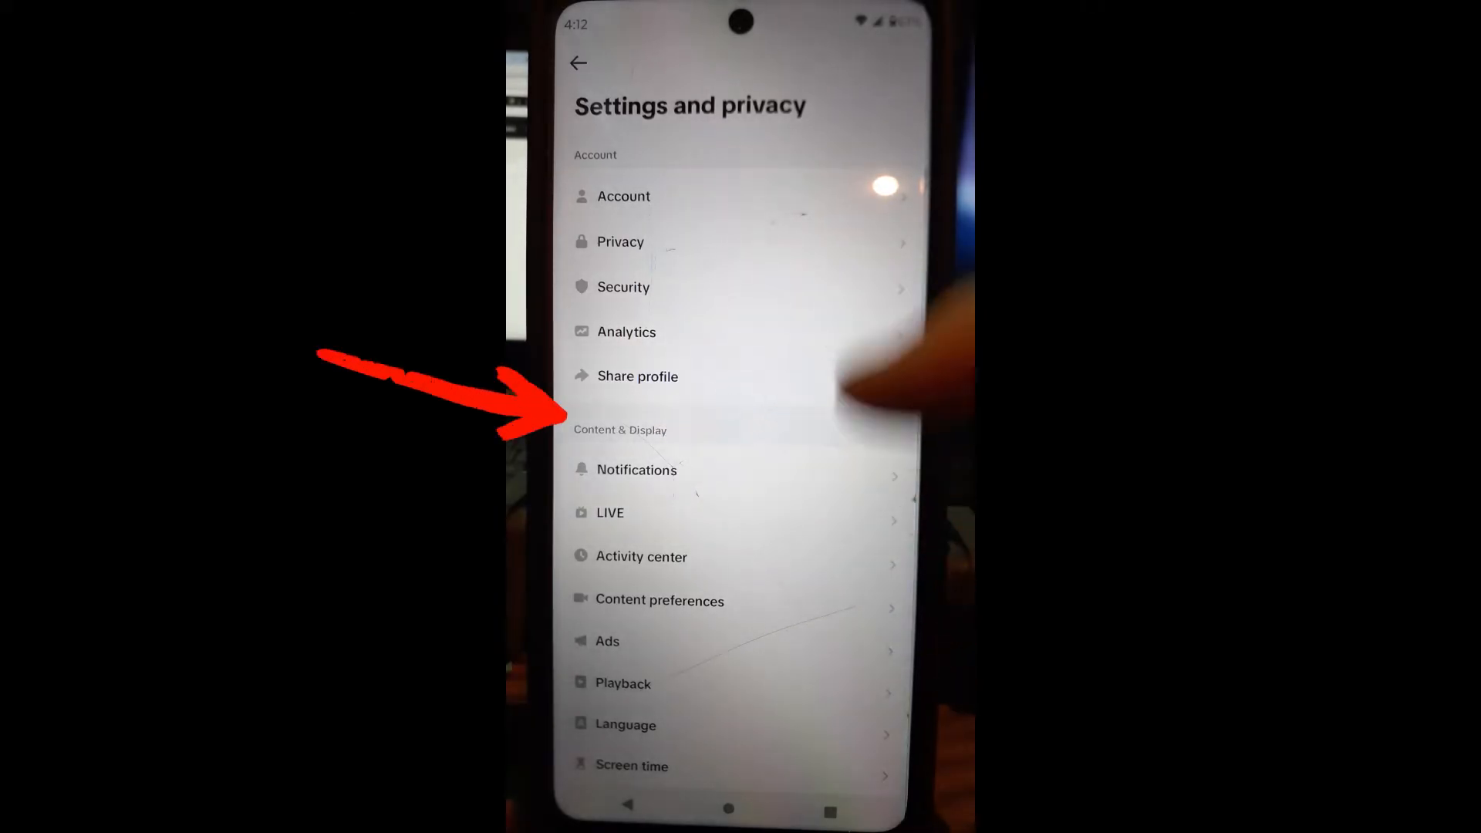
Scroll the settings down to reach Language and the Translate into list with English chosen.
scroll(down, 3)
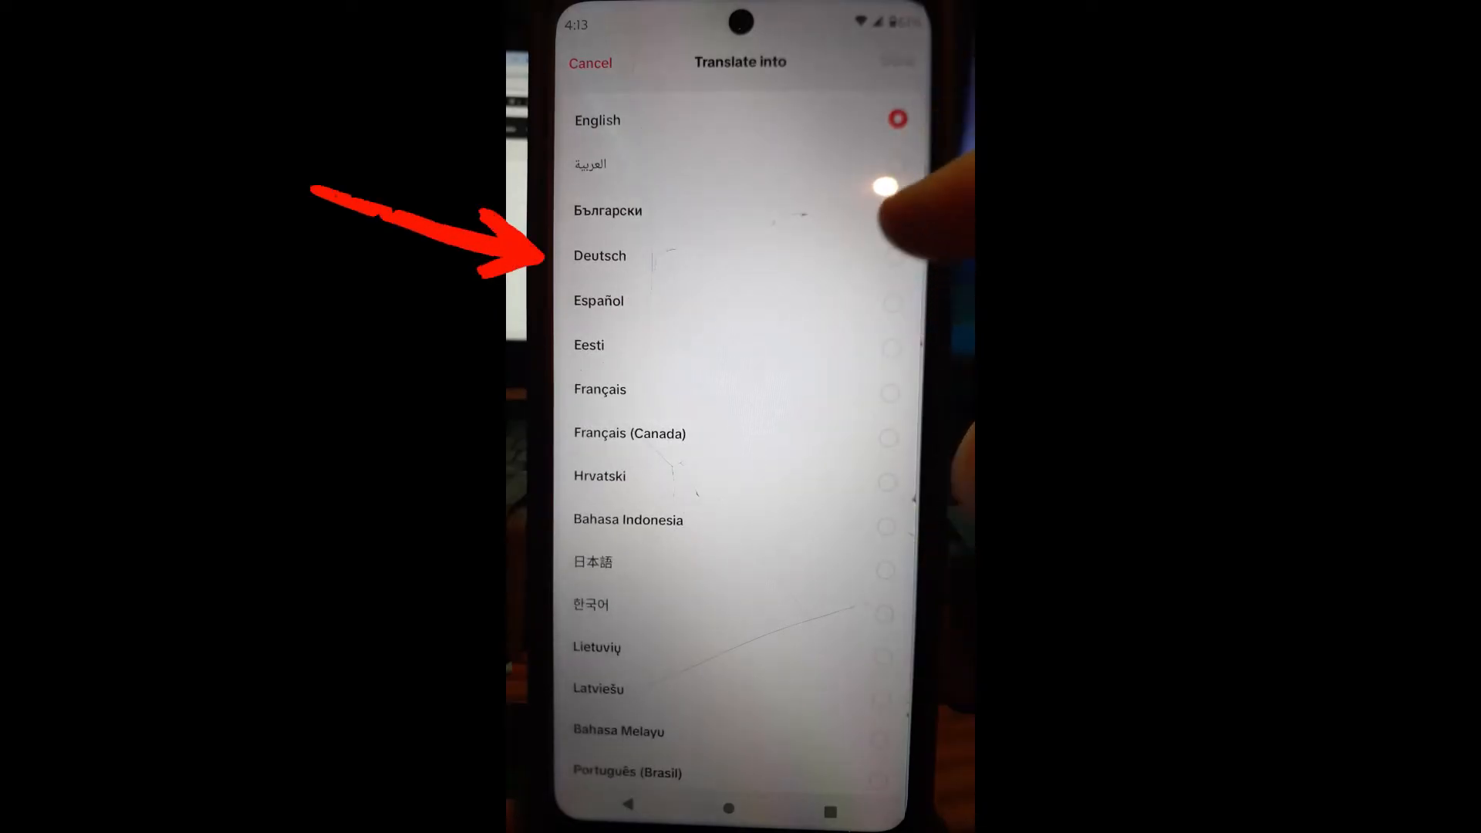
Leave Translate into on English and go back to the Language page.
click(599, 257)
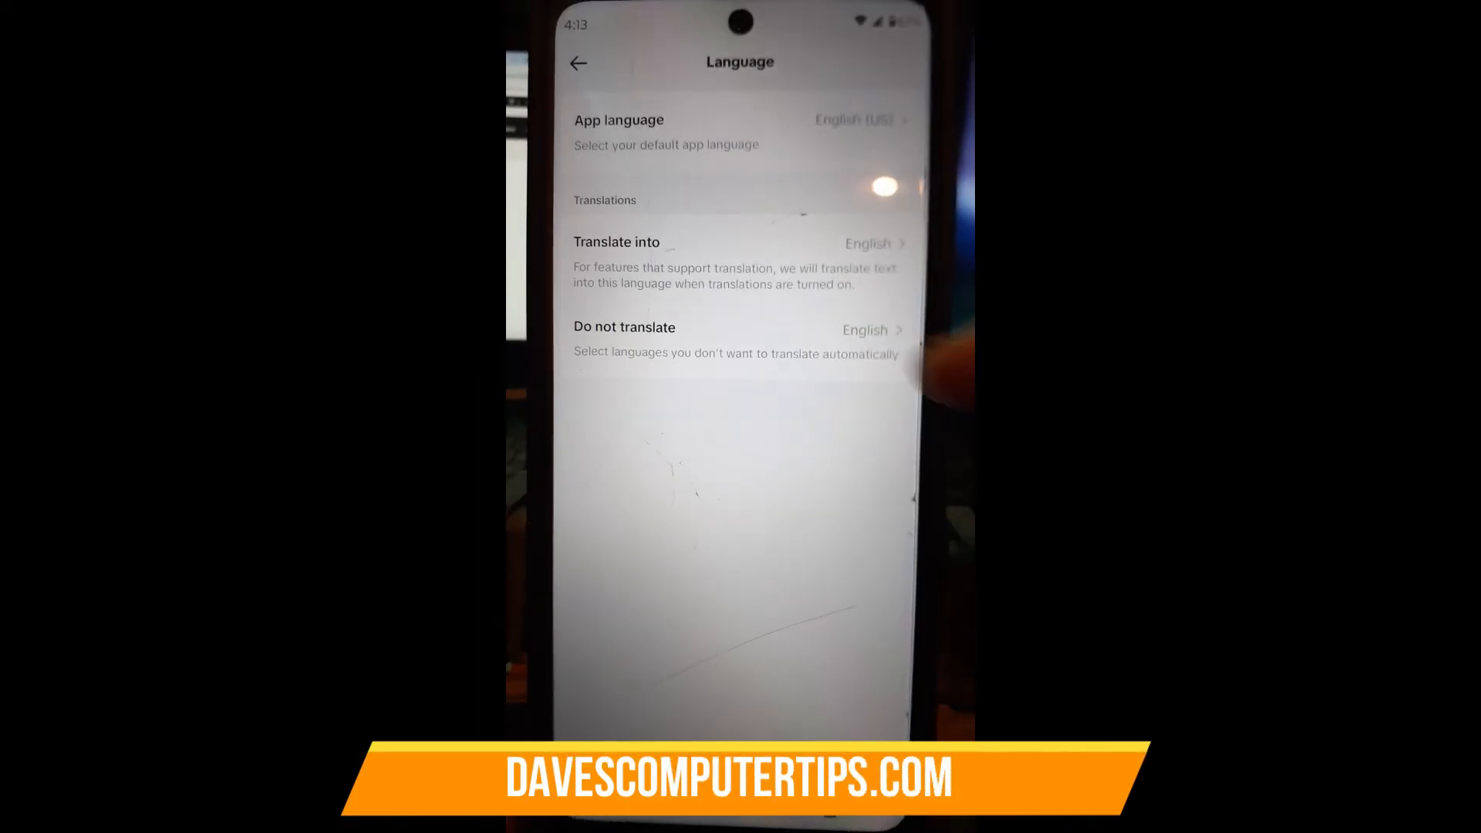
In Do not translate, tick Español then untick it so only English stays checked.
click(623, 327)
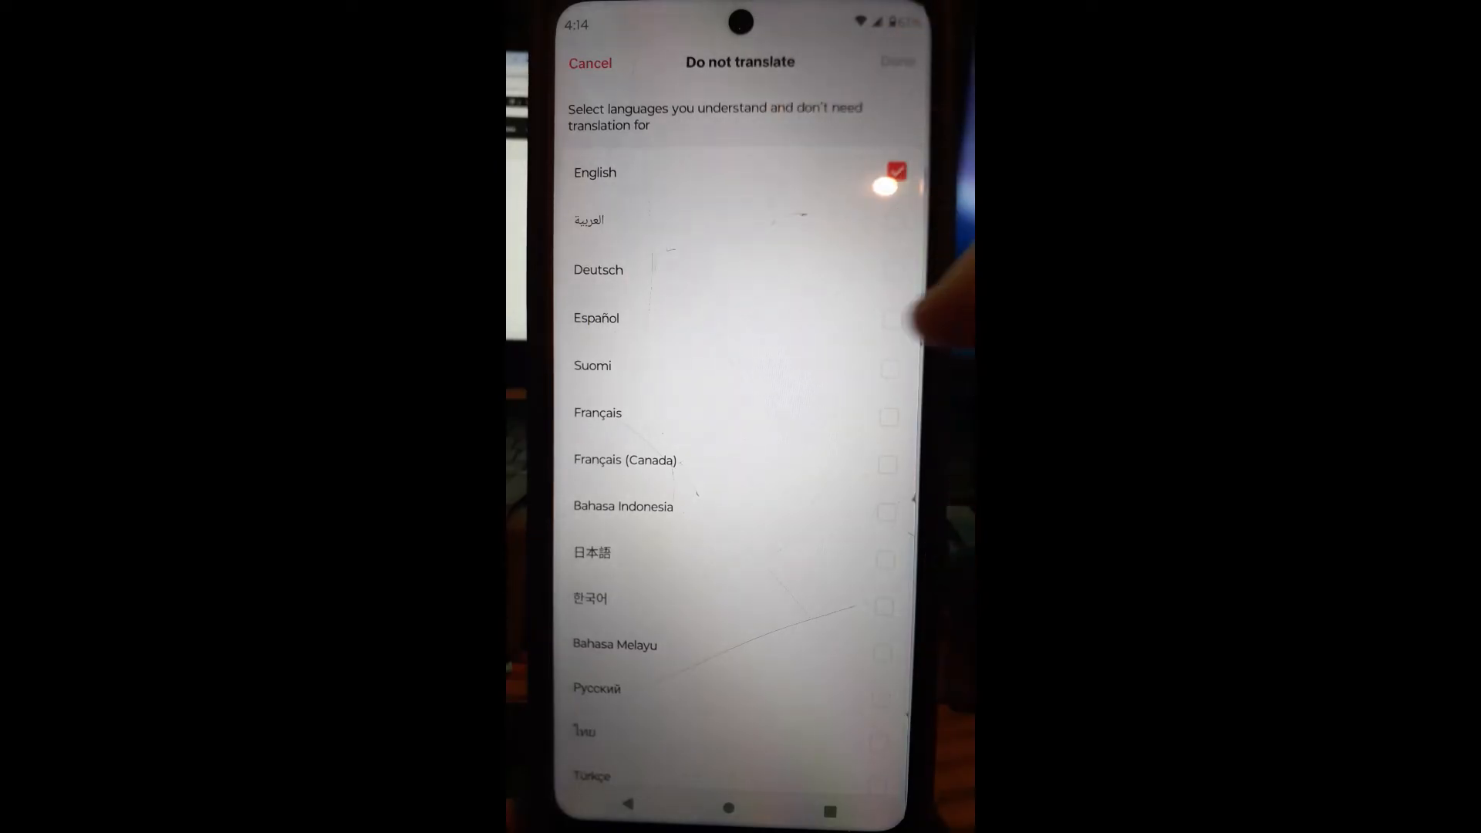
click(889, 321)
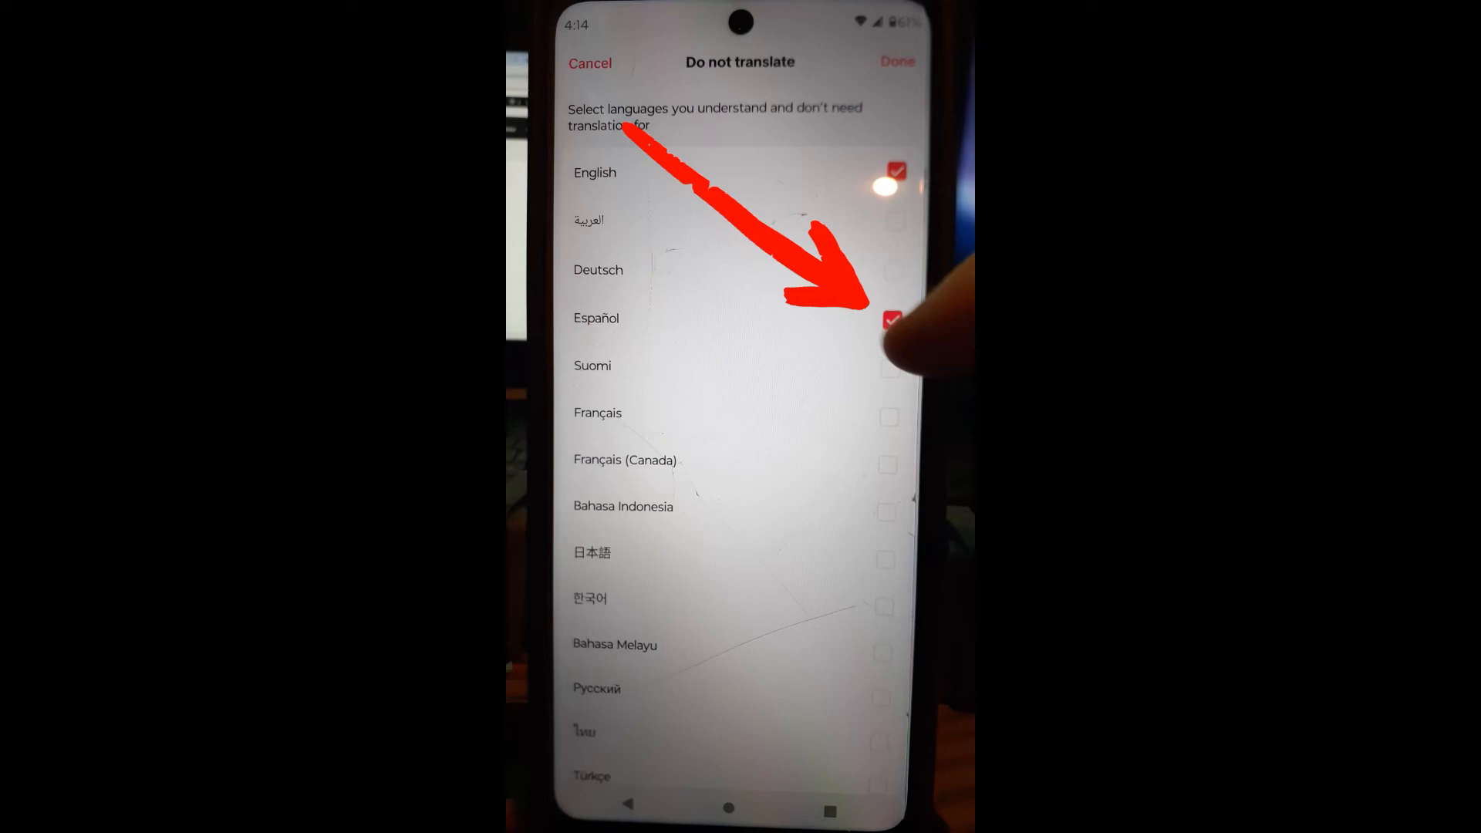
click(889, 318)
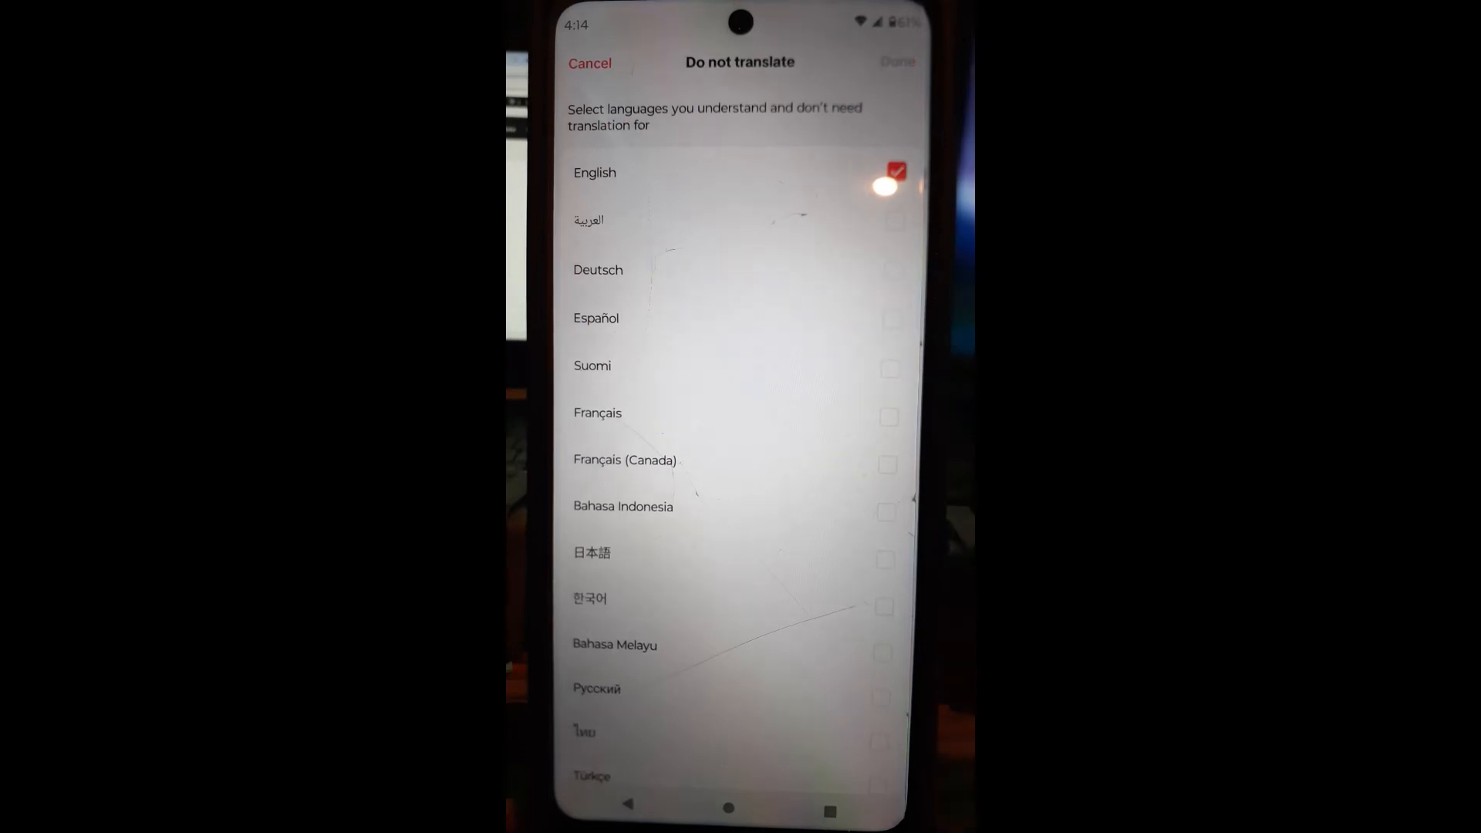